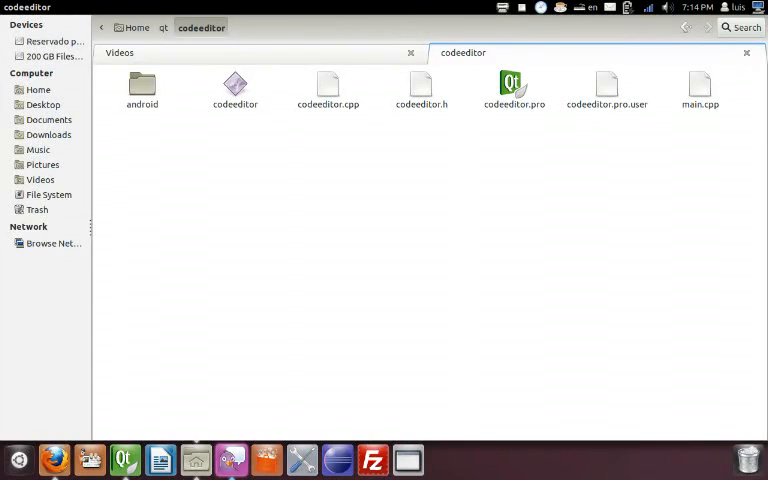
Step: Select codeeditor.cpp and codeeditor.h in the codeeditor example folder
left_click(420, 84)
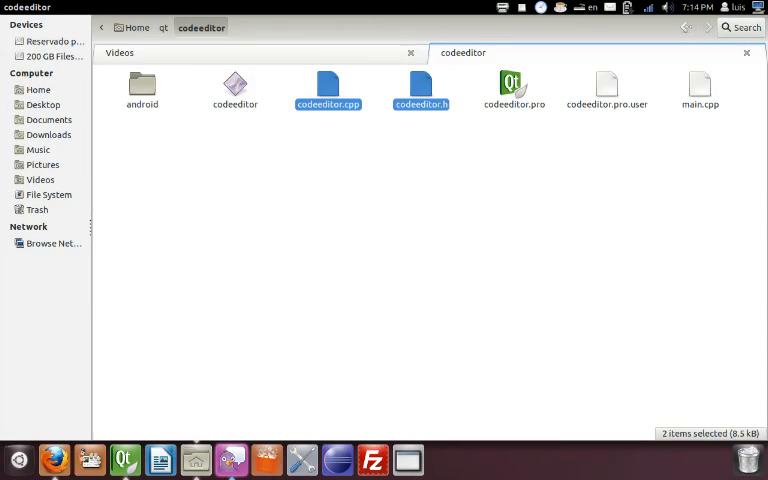
left_click(124, 460)
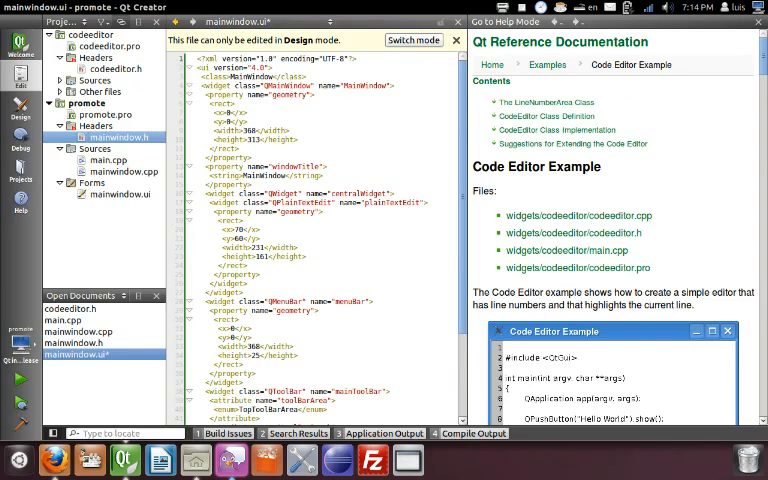
Step: Add existing files codeeditor.cpp and codeeditor.h to the promote project
right_click(88, 104)
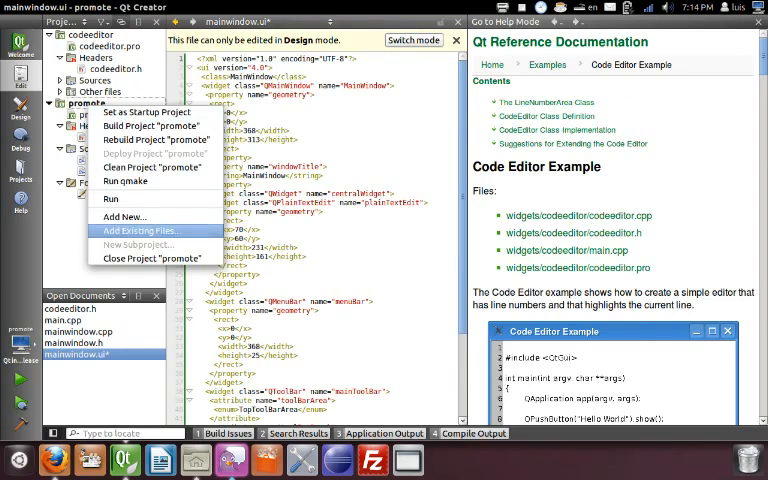
left_click(140, 230)
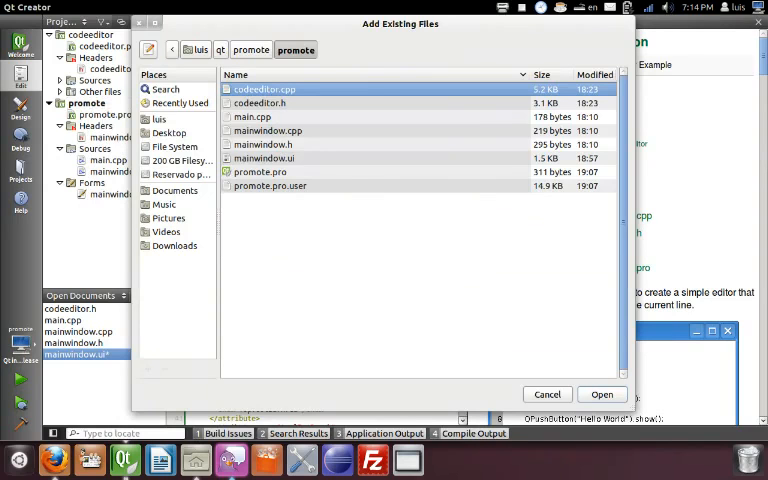
left_click(260, 104)
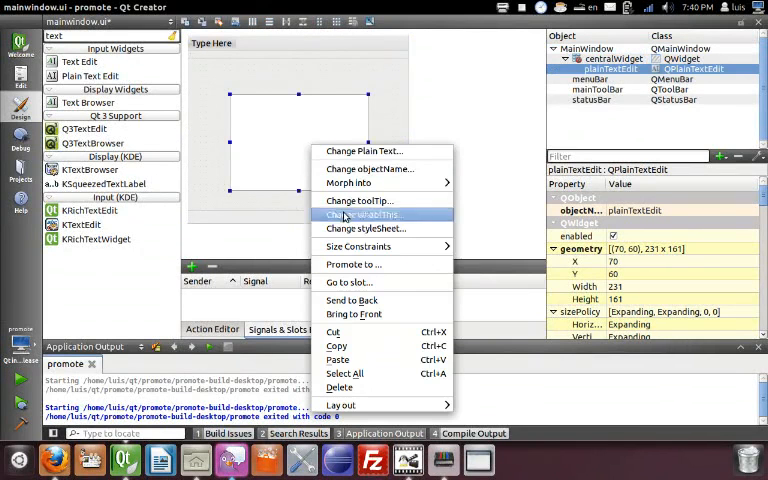
Step: Promote the QPlainTextEdit to class CodeEditor with header codeeditor.h
left_click(352, 264)
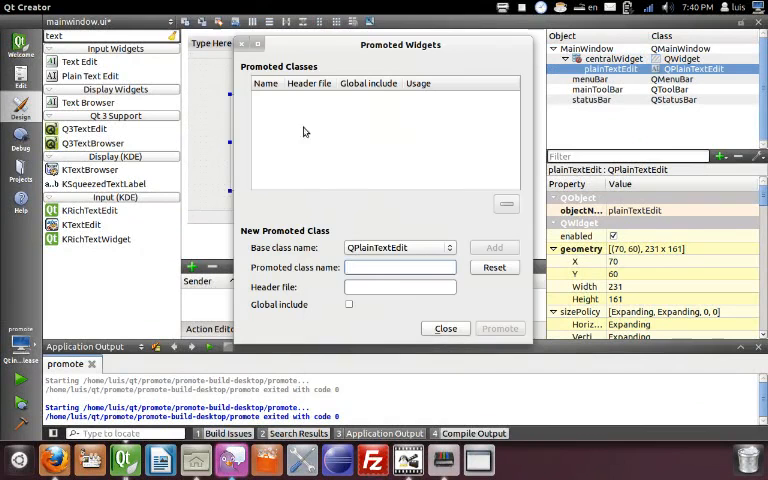
type("CodeEditor")
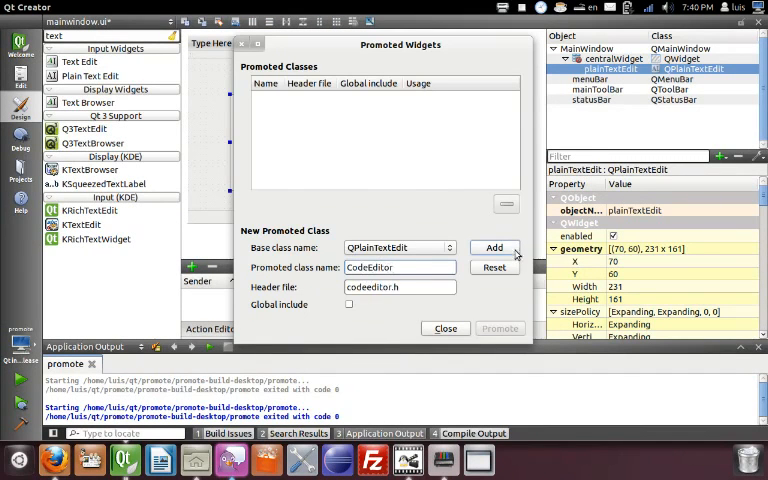
left_click(492, 246)
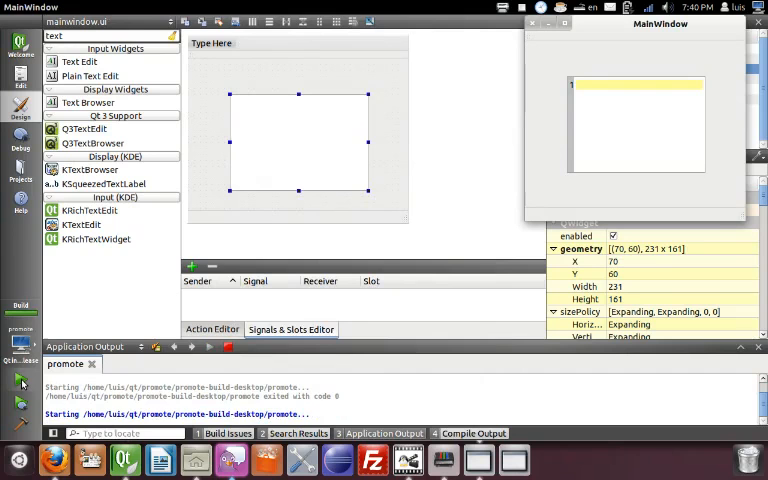
mouse_move(456, 152)
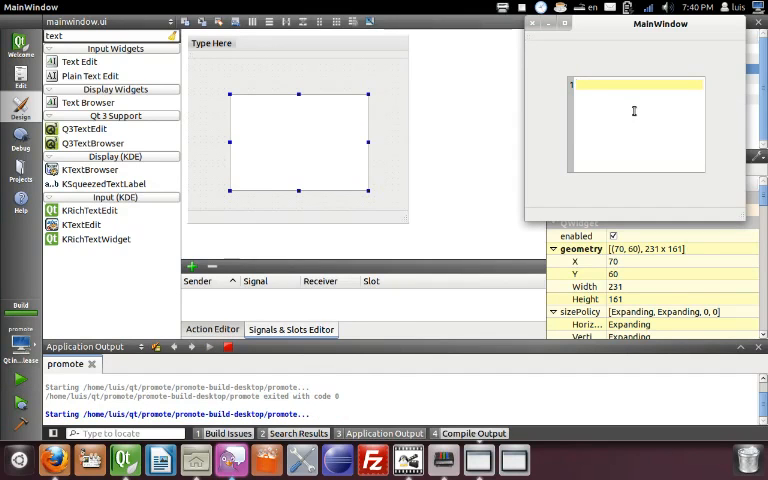
Step: Fill the running app's CodeEditor with several lines of text, showing the current-line highlight
type("lk")
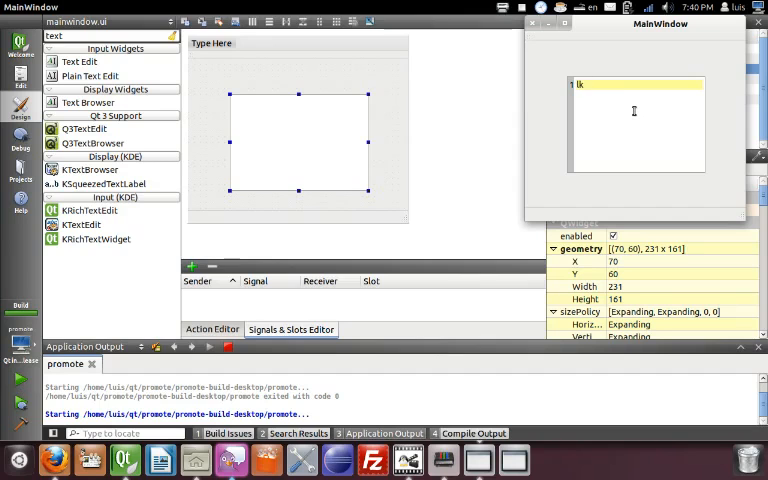
type("djfasdfkja")
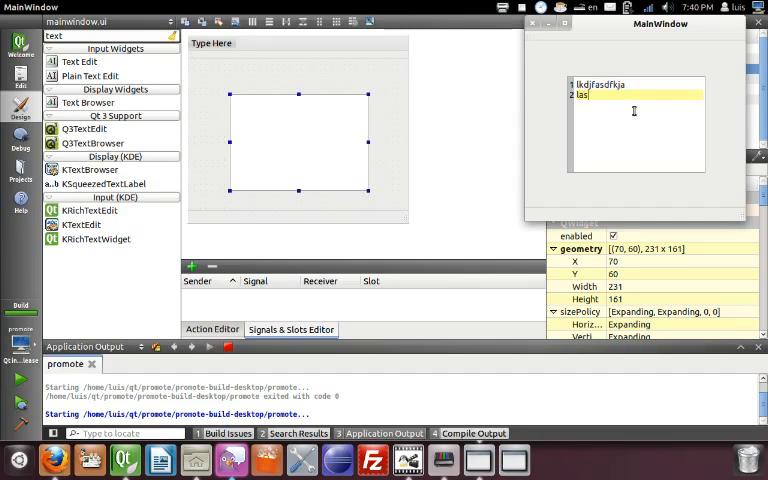
type("laskfjalsdf")
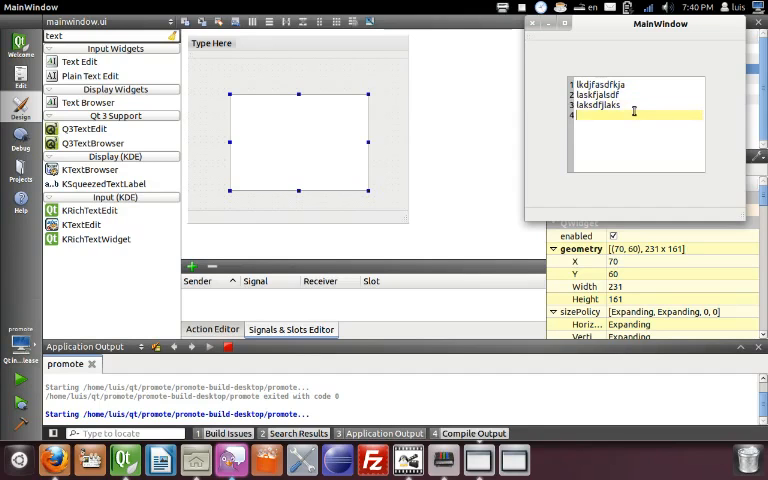
type("alsfasdfj")
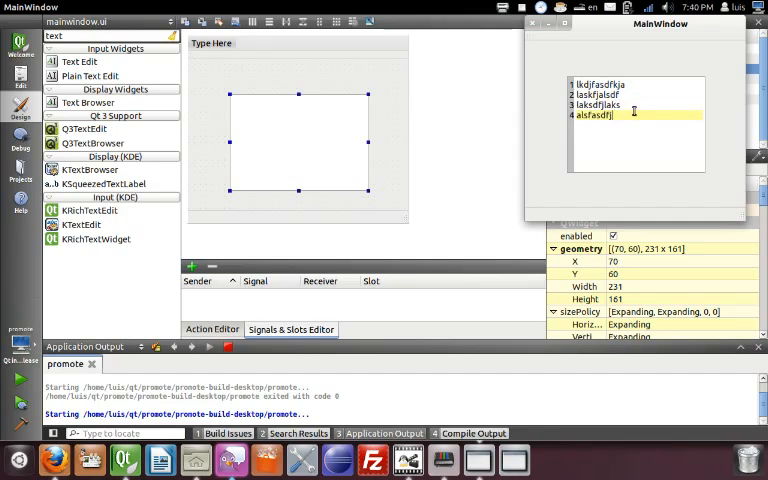